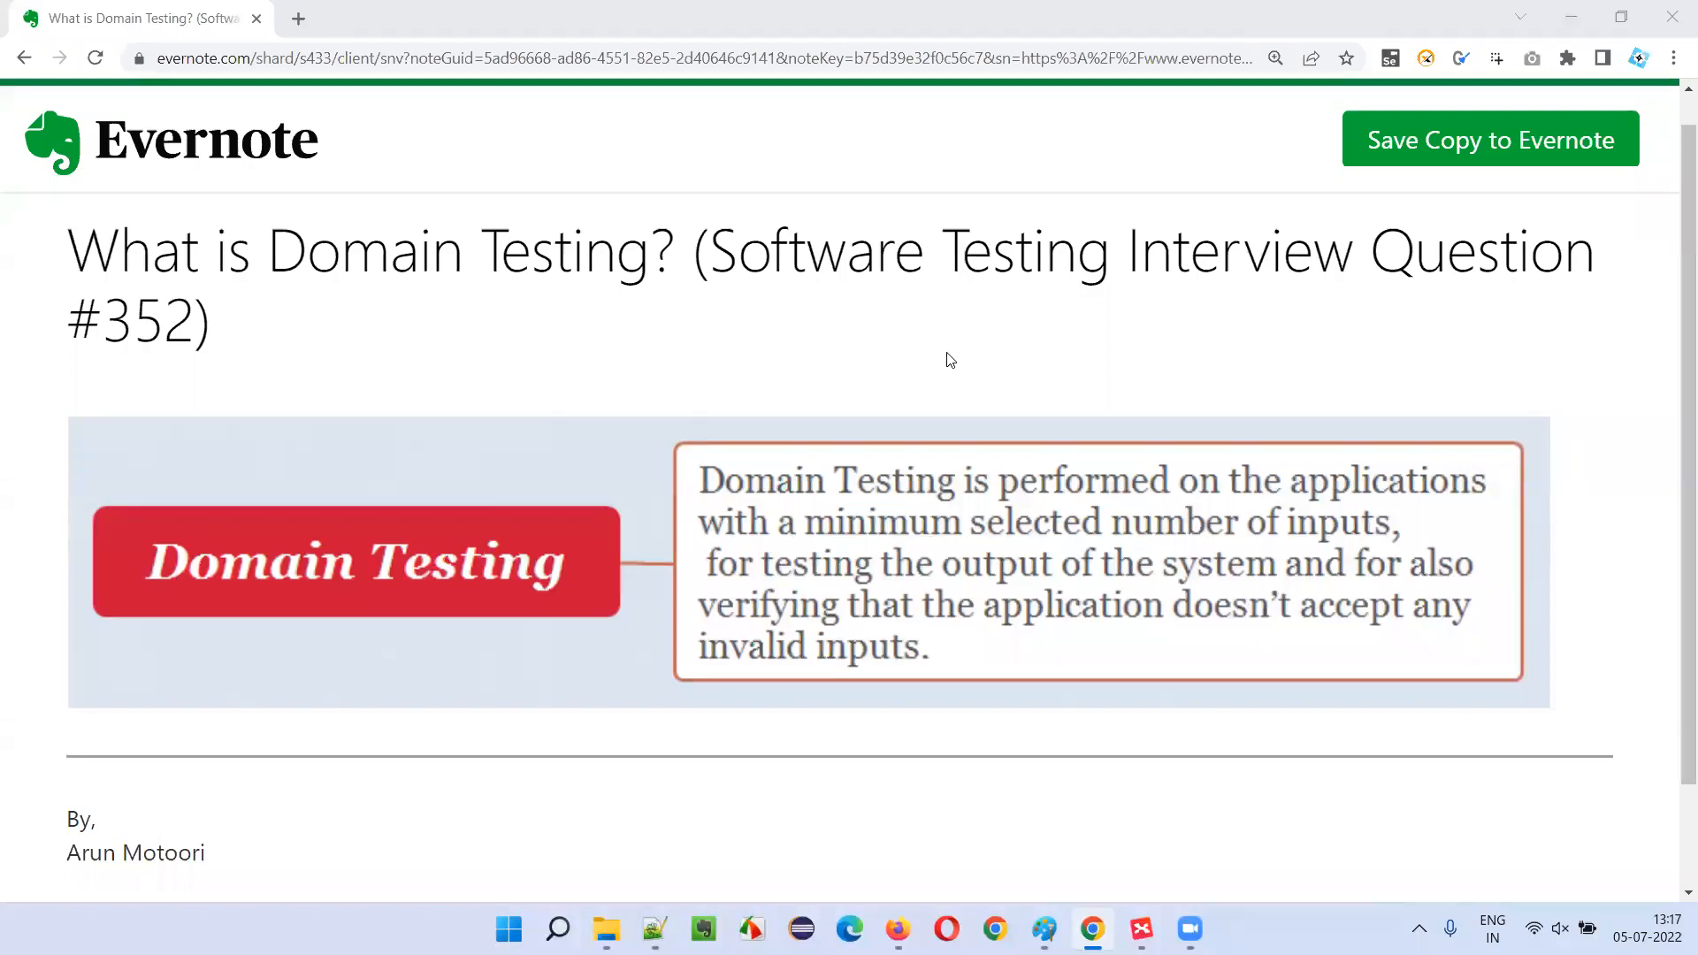
mouse_move(1075, 342)
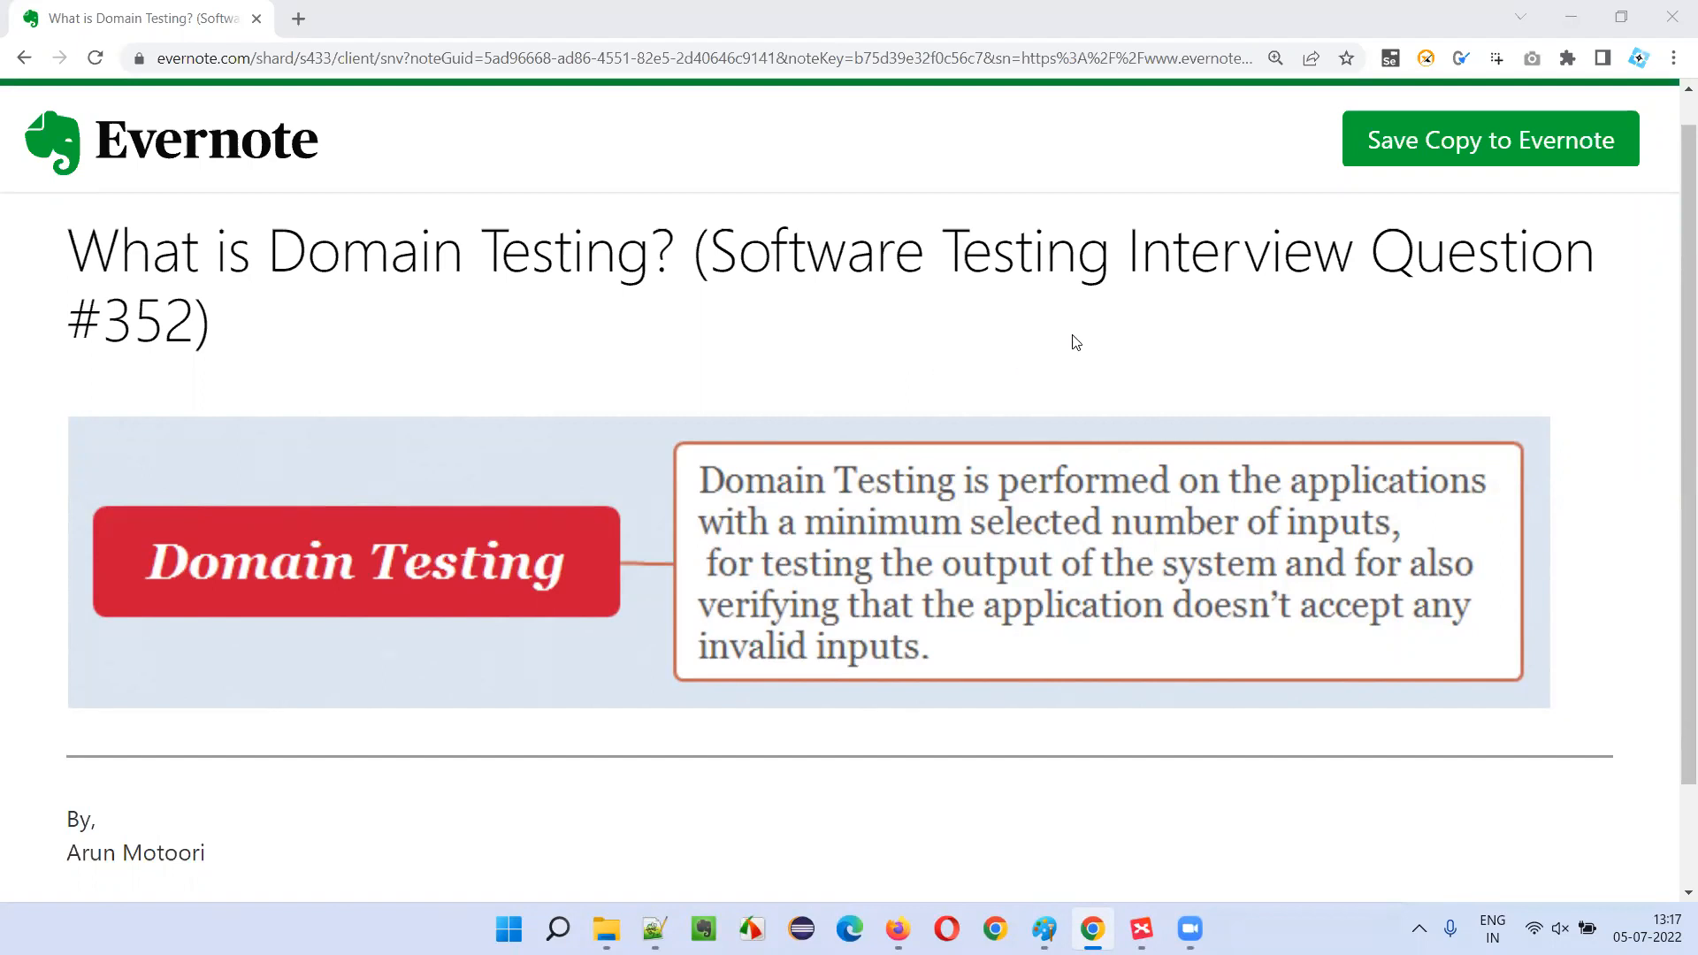
Step: Show the Domain Testing.xmind map and select its linked definition box topic
double_click(128, 323)
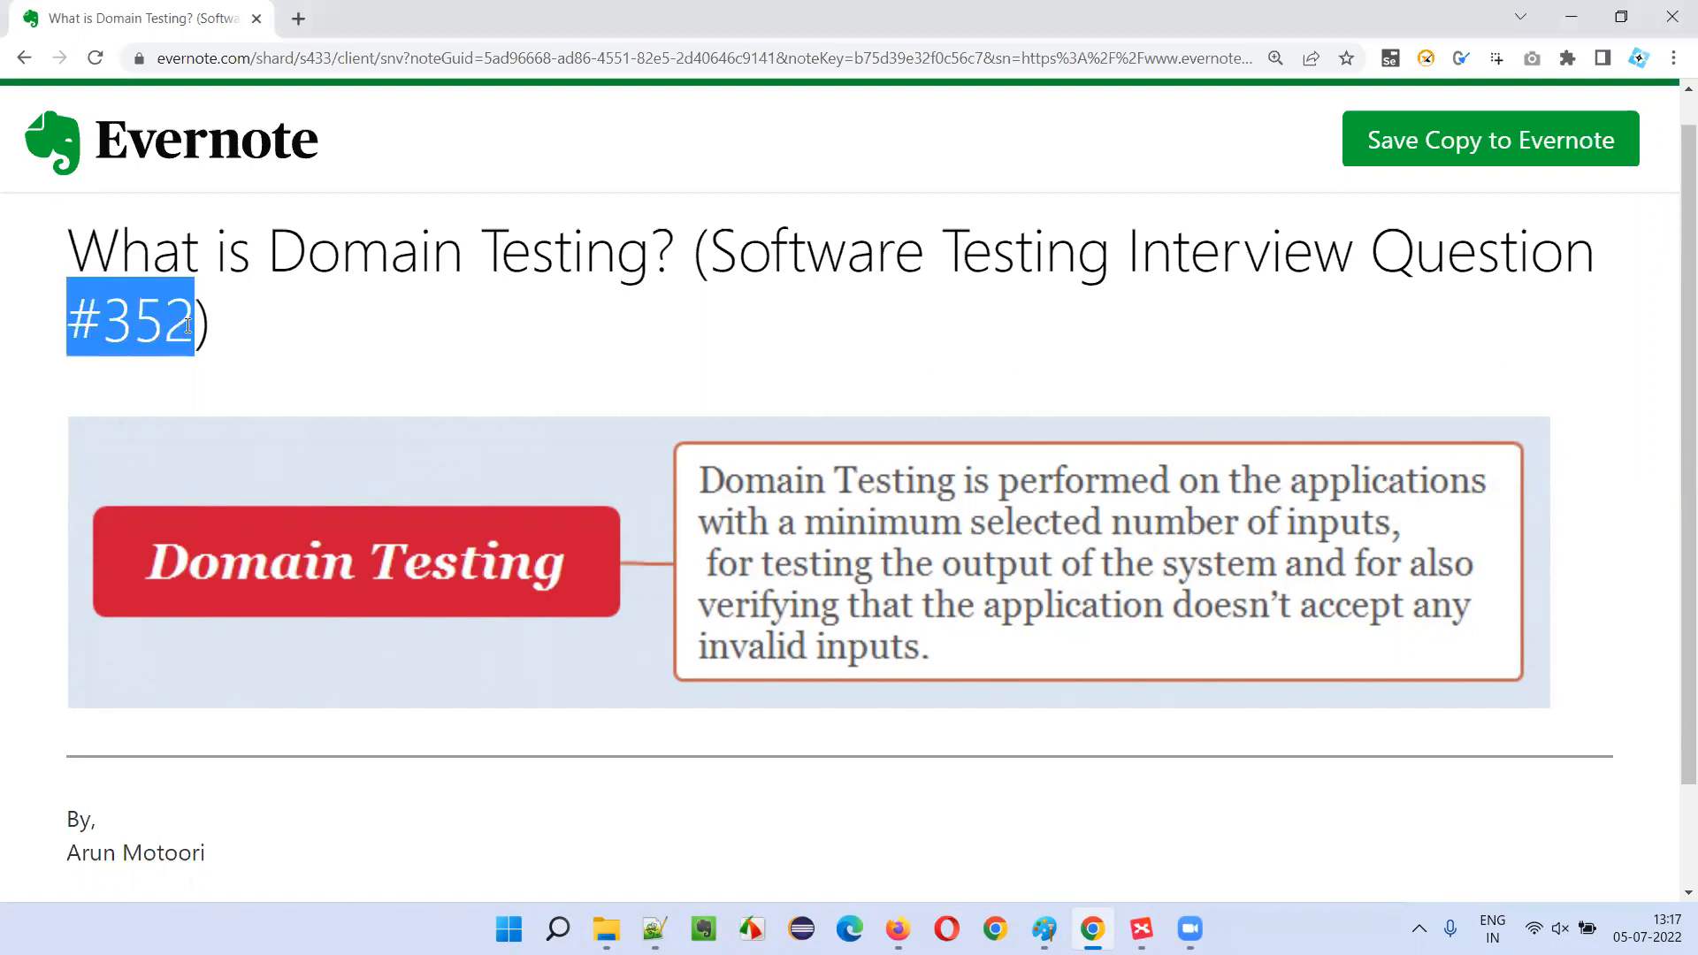
double_click(364, 247)
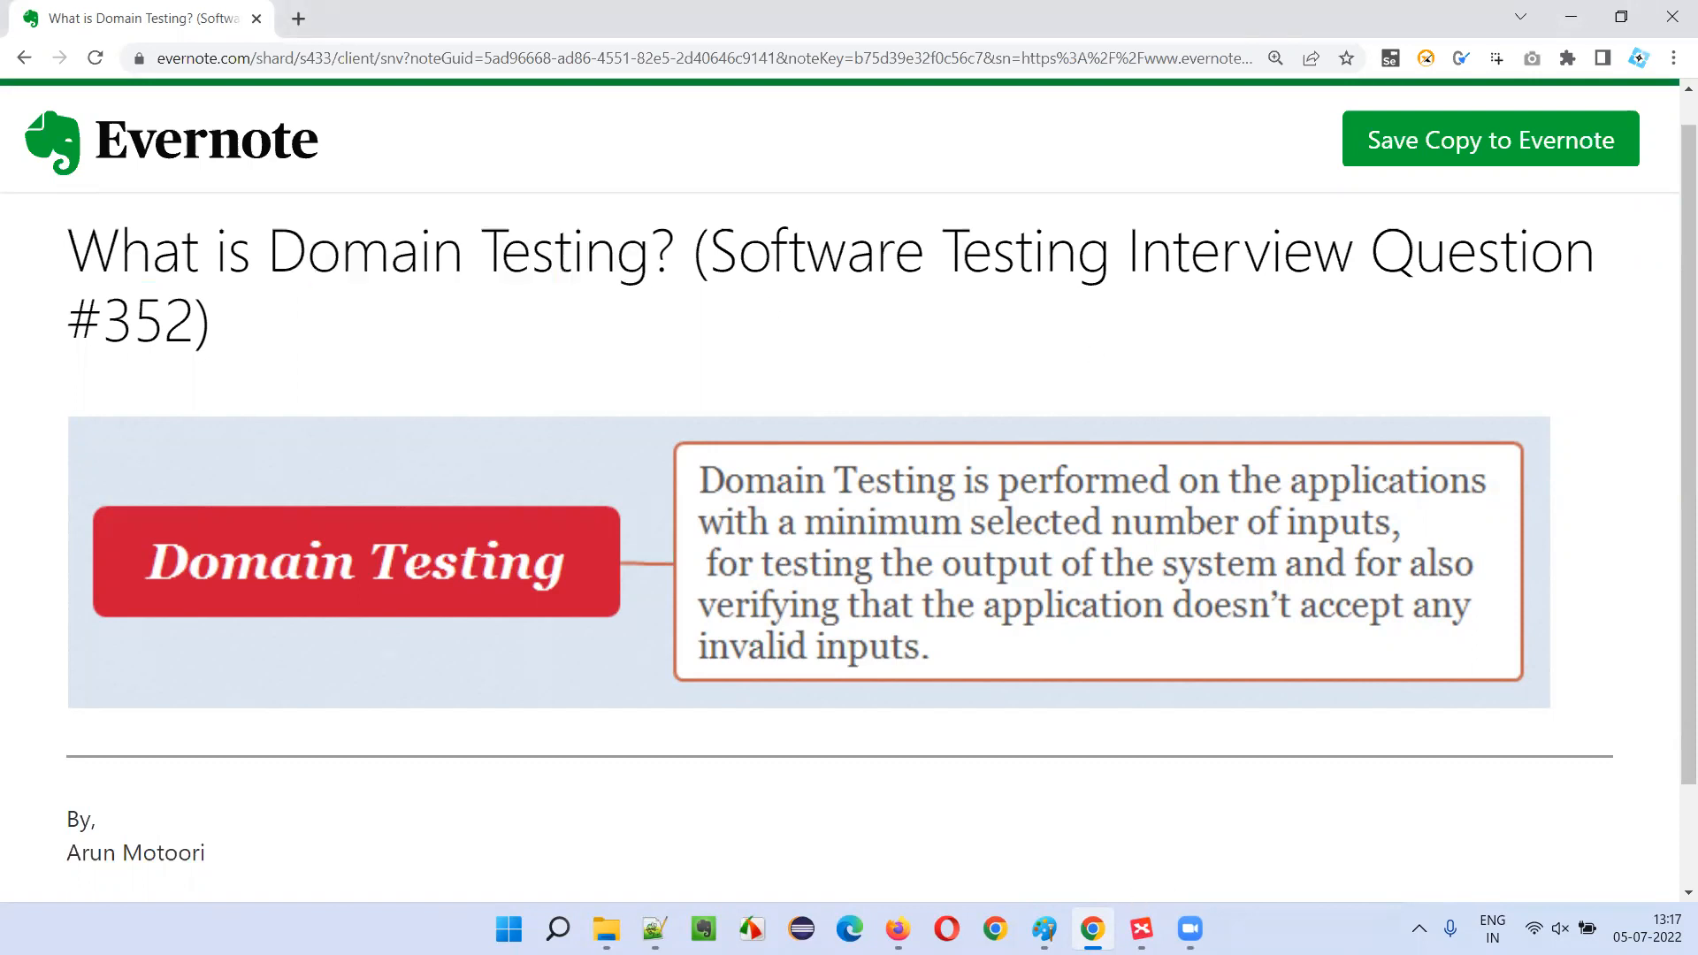
left_click(1141, 929)
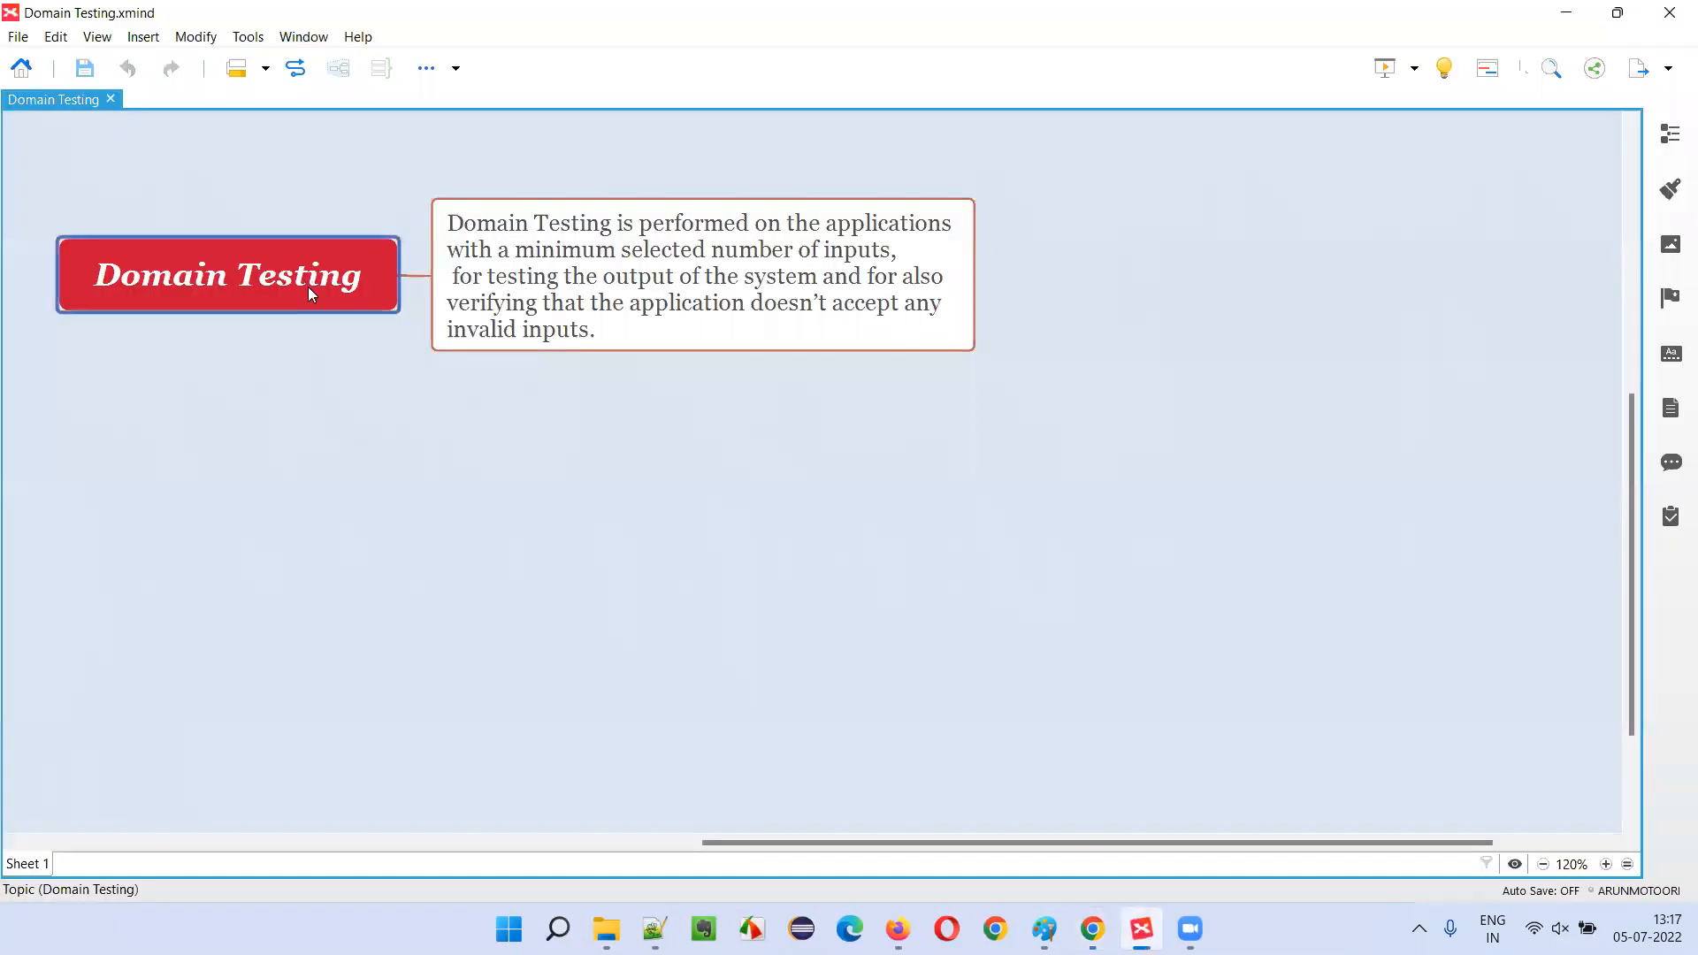
left_click(807, 234)
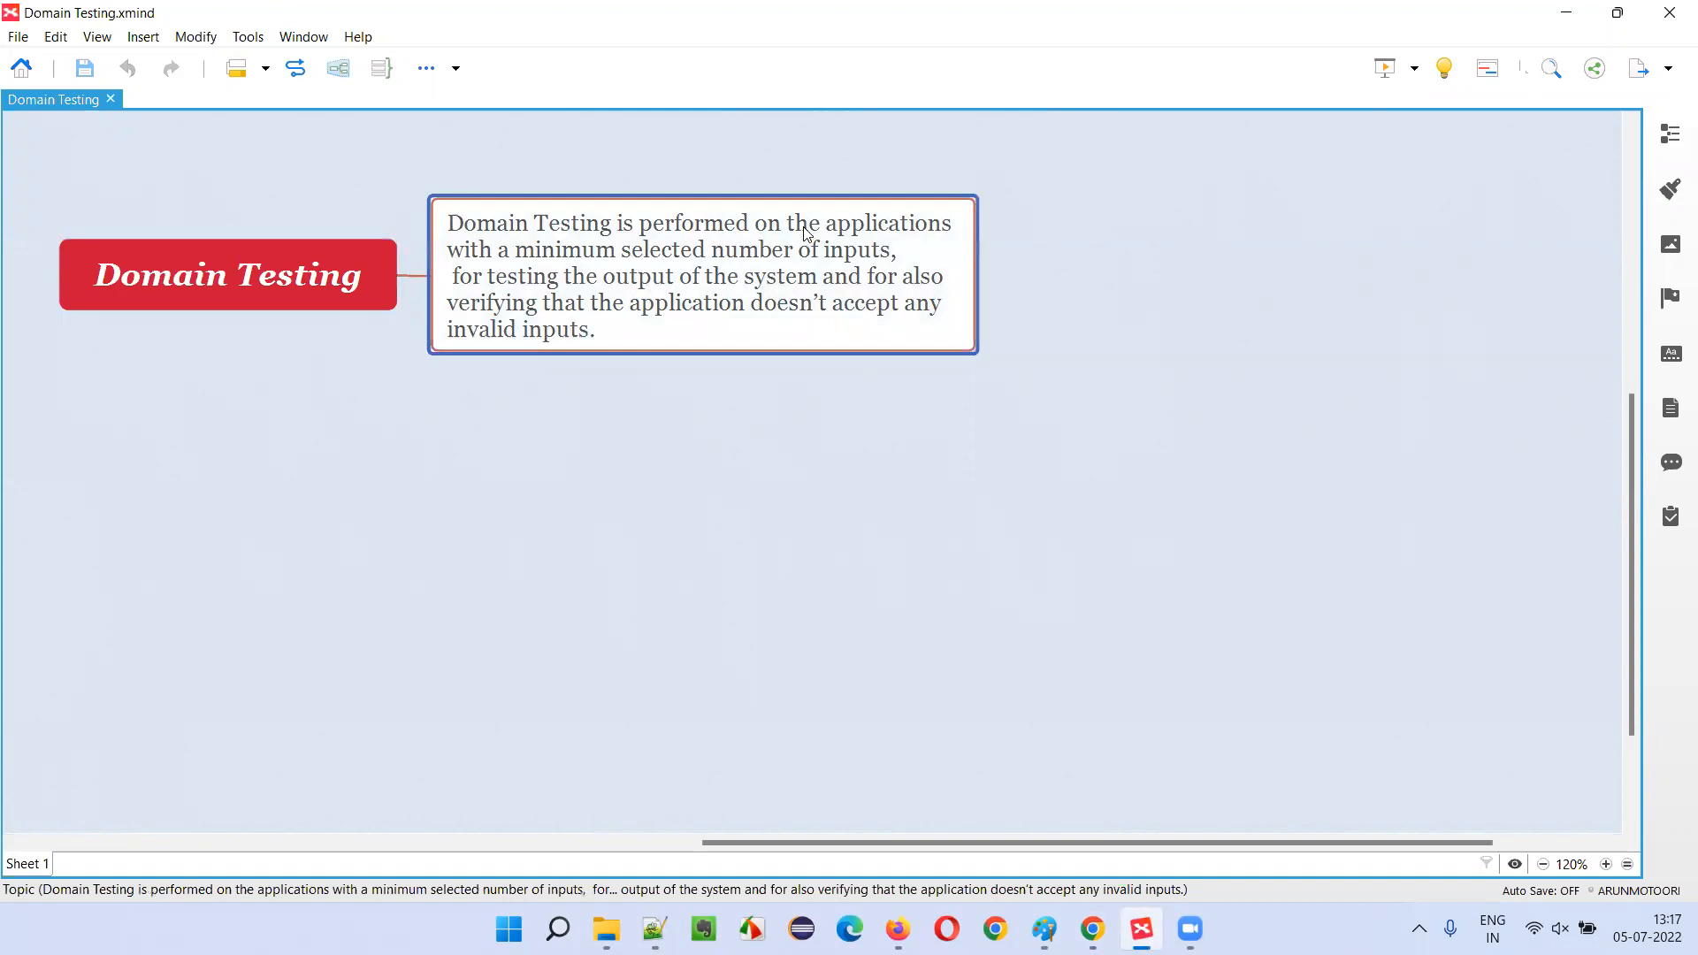
mouse_move(513, 265)
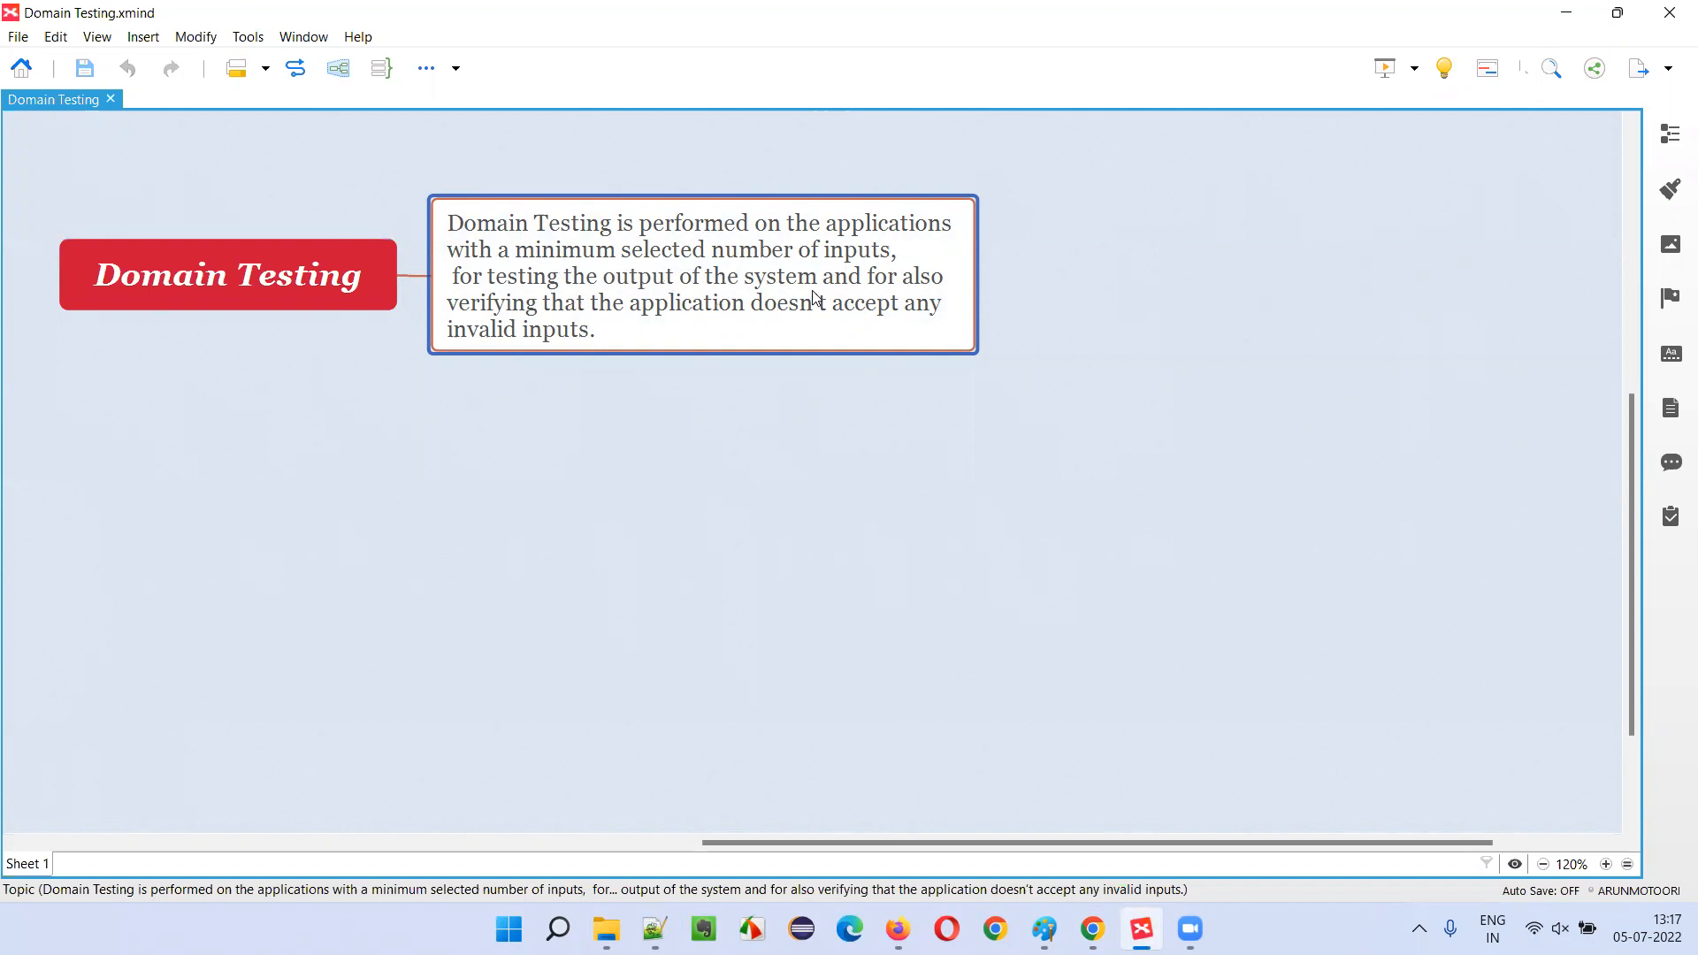
mouse_move(705, 315)
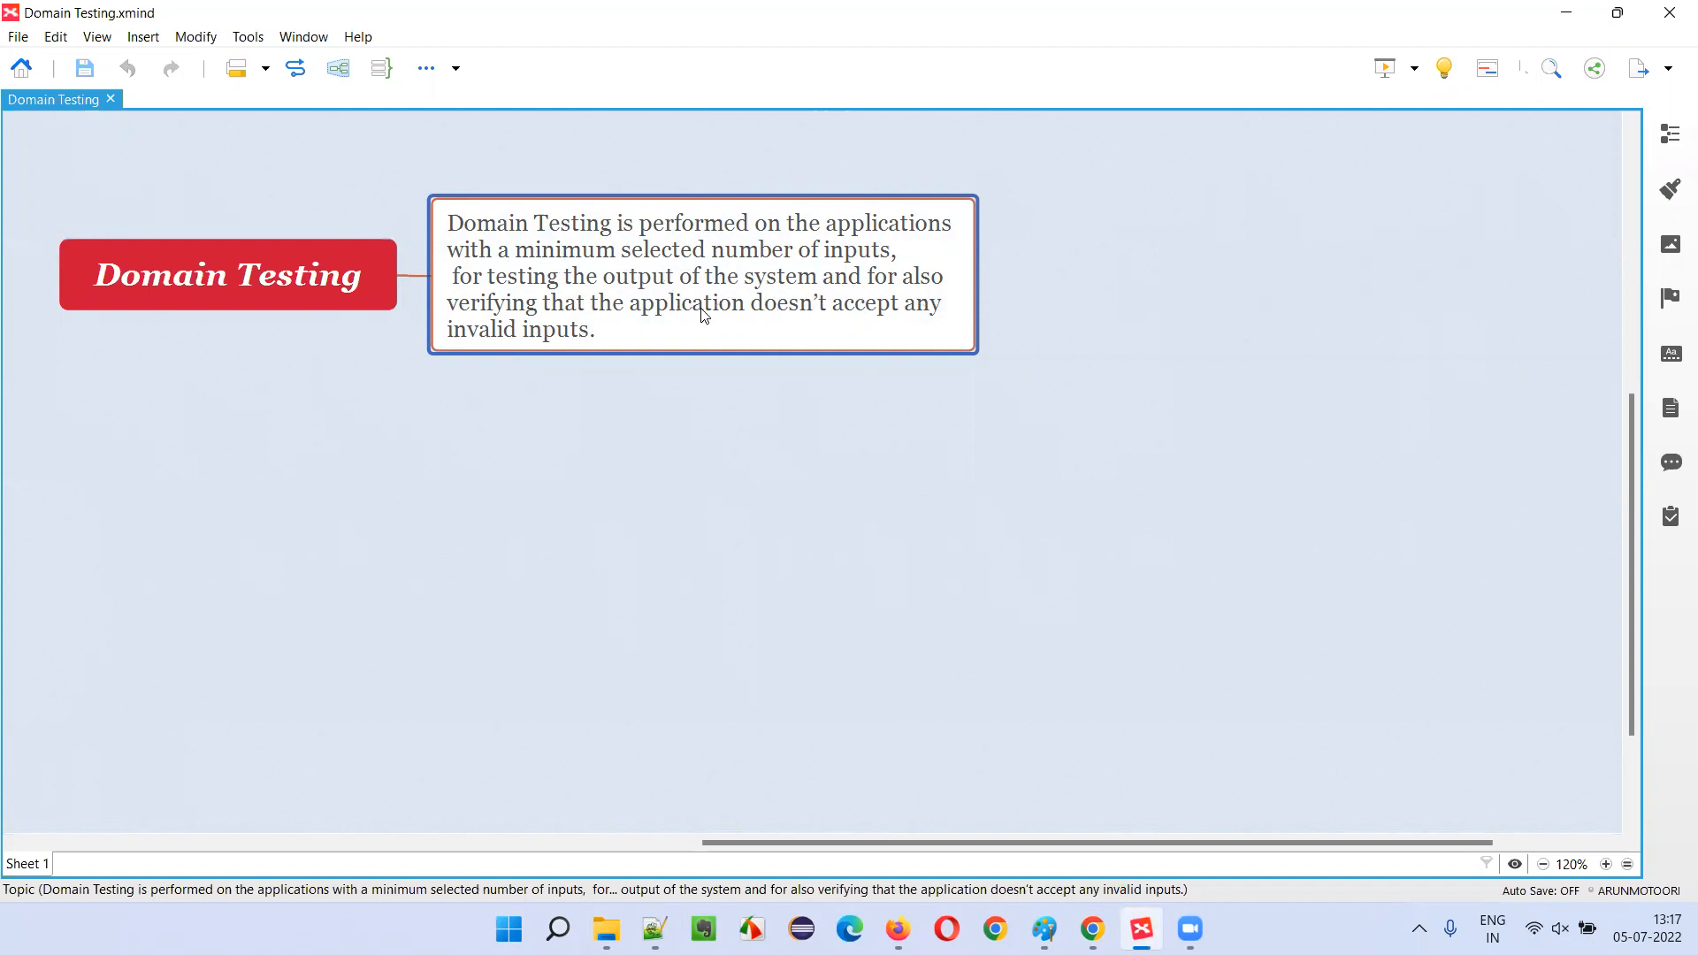
mouse_move(555, 346)
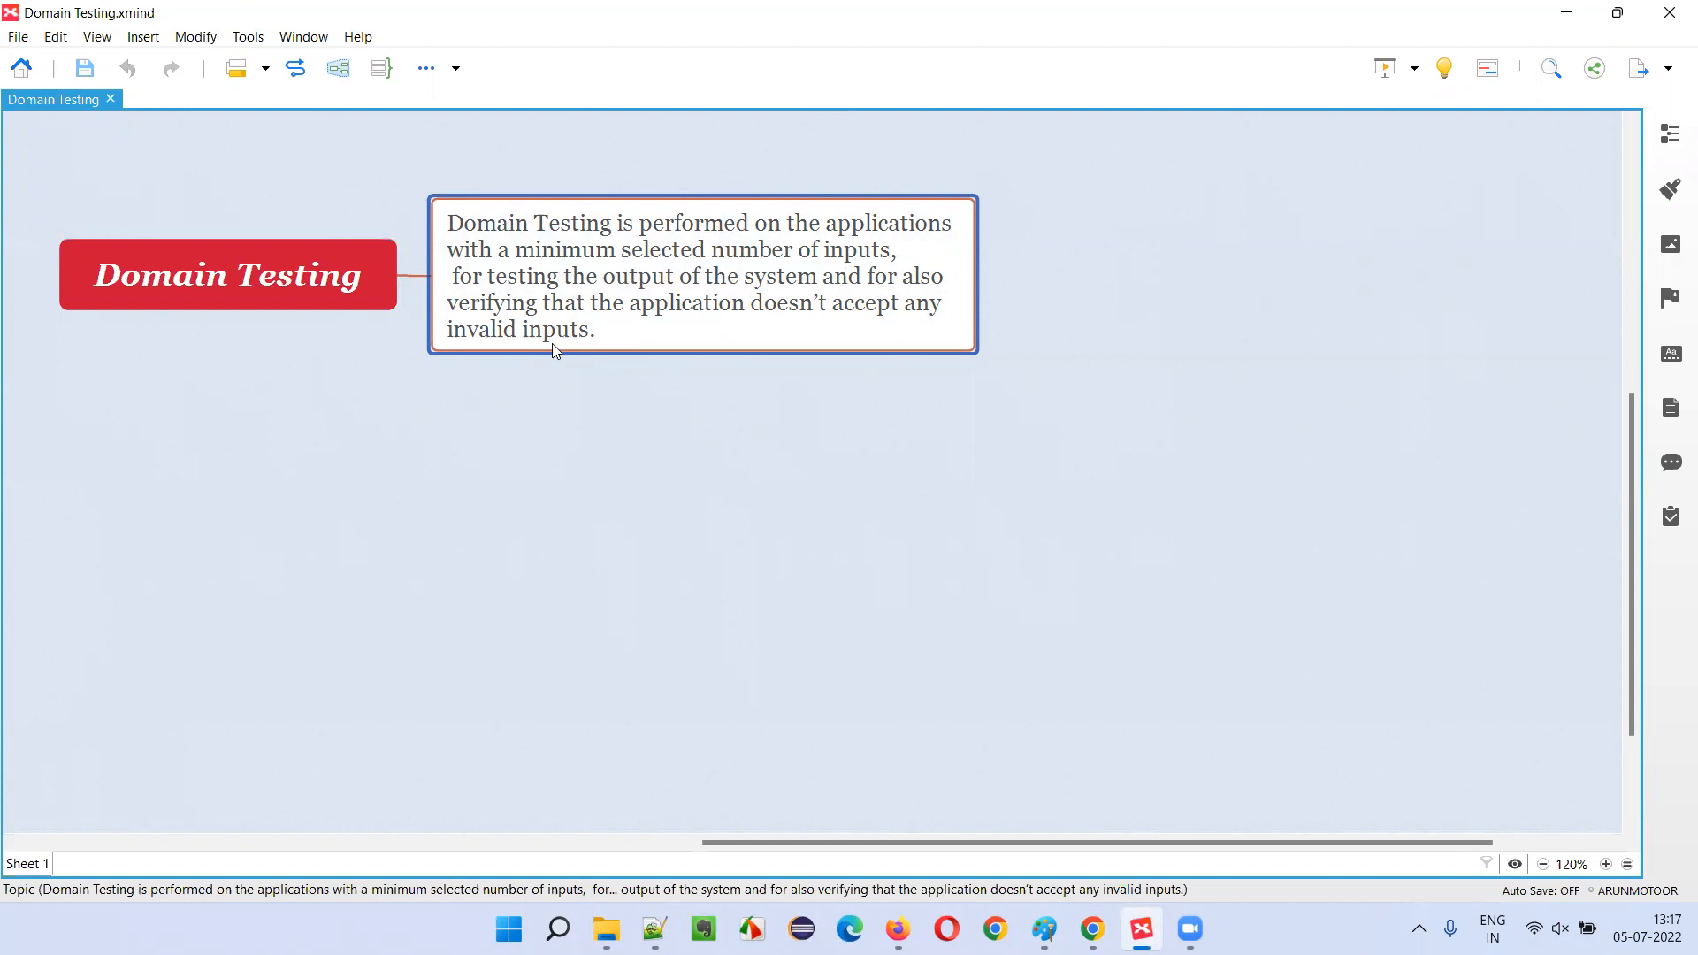
mouse_move(669, 305)
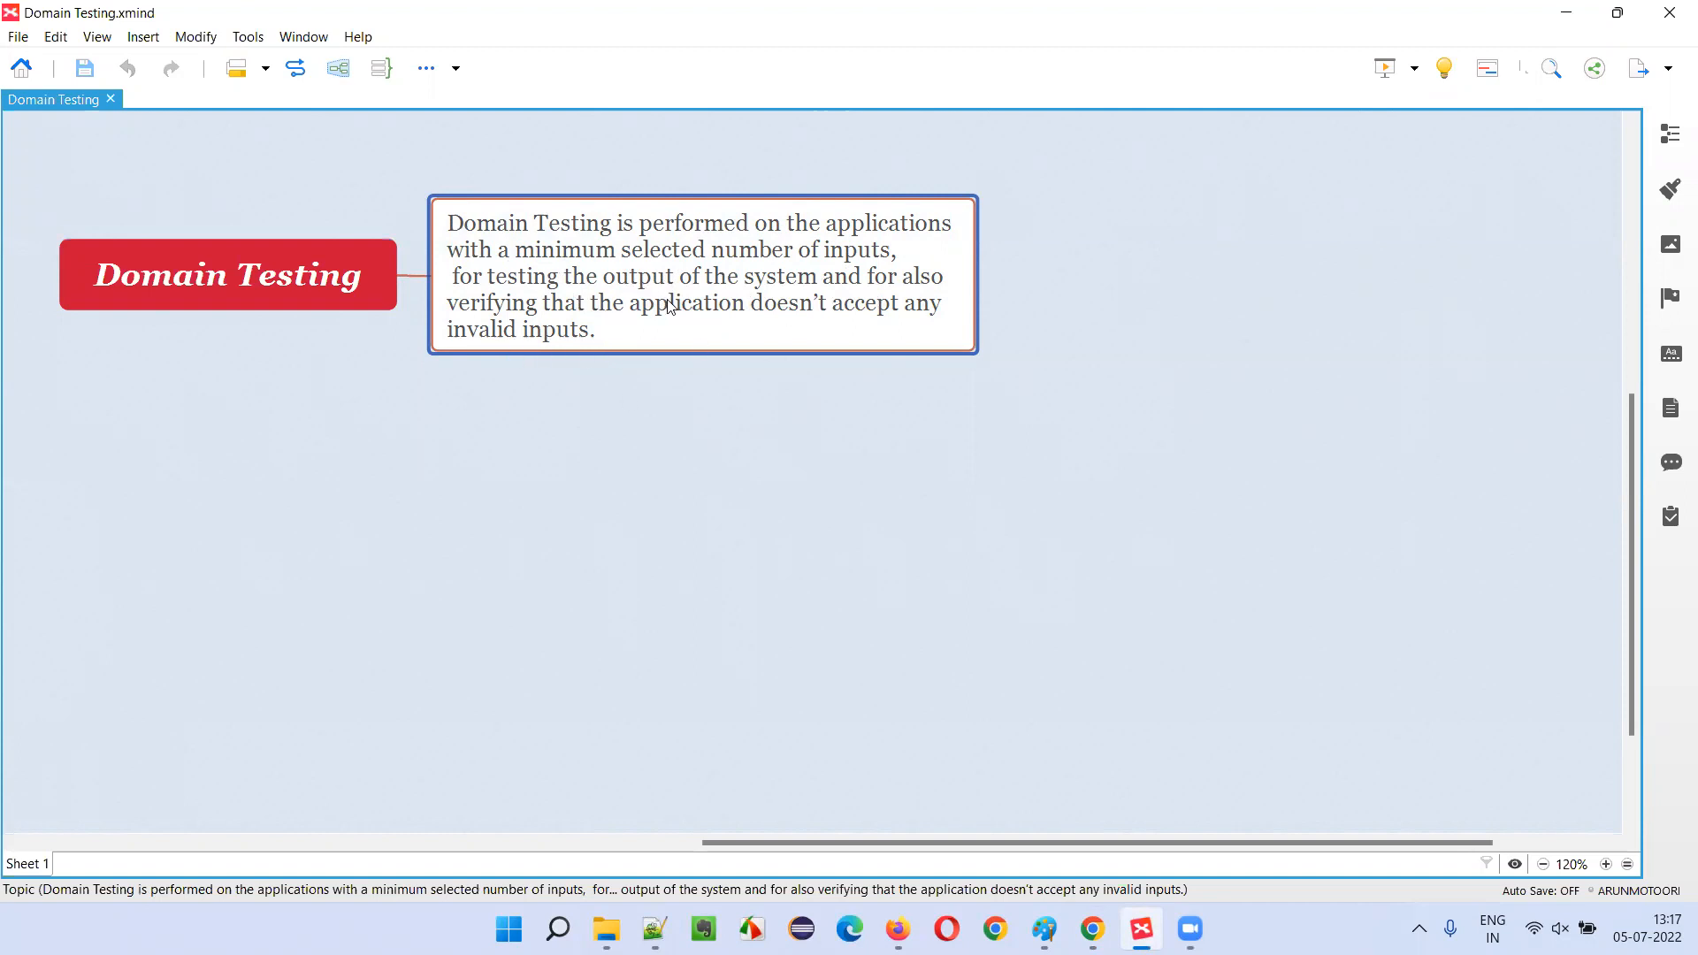
mouse_move(676, 317)
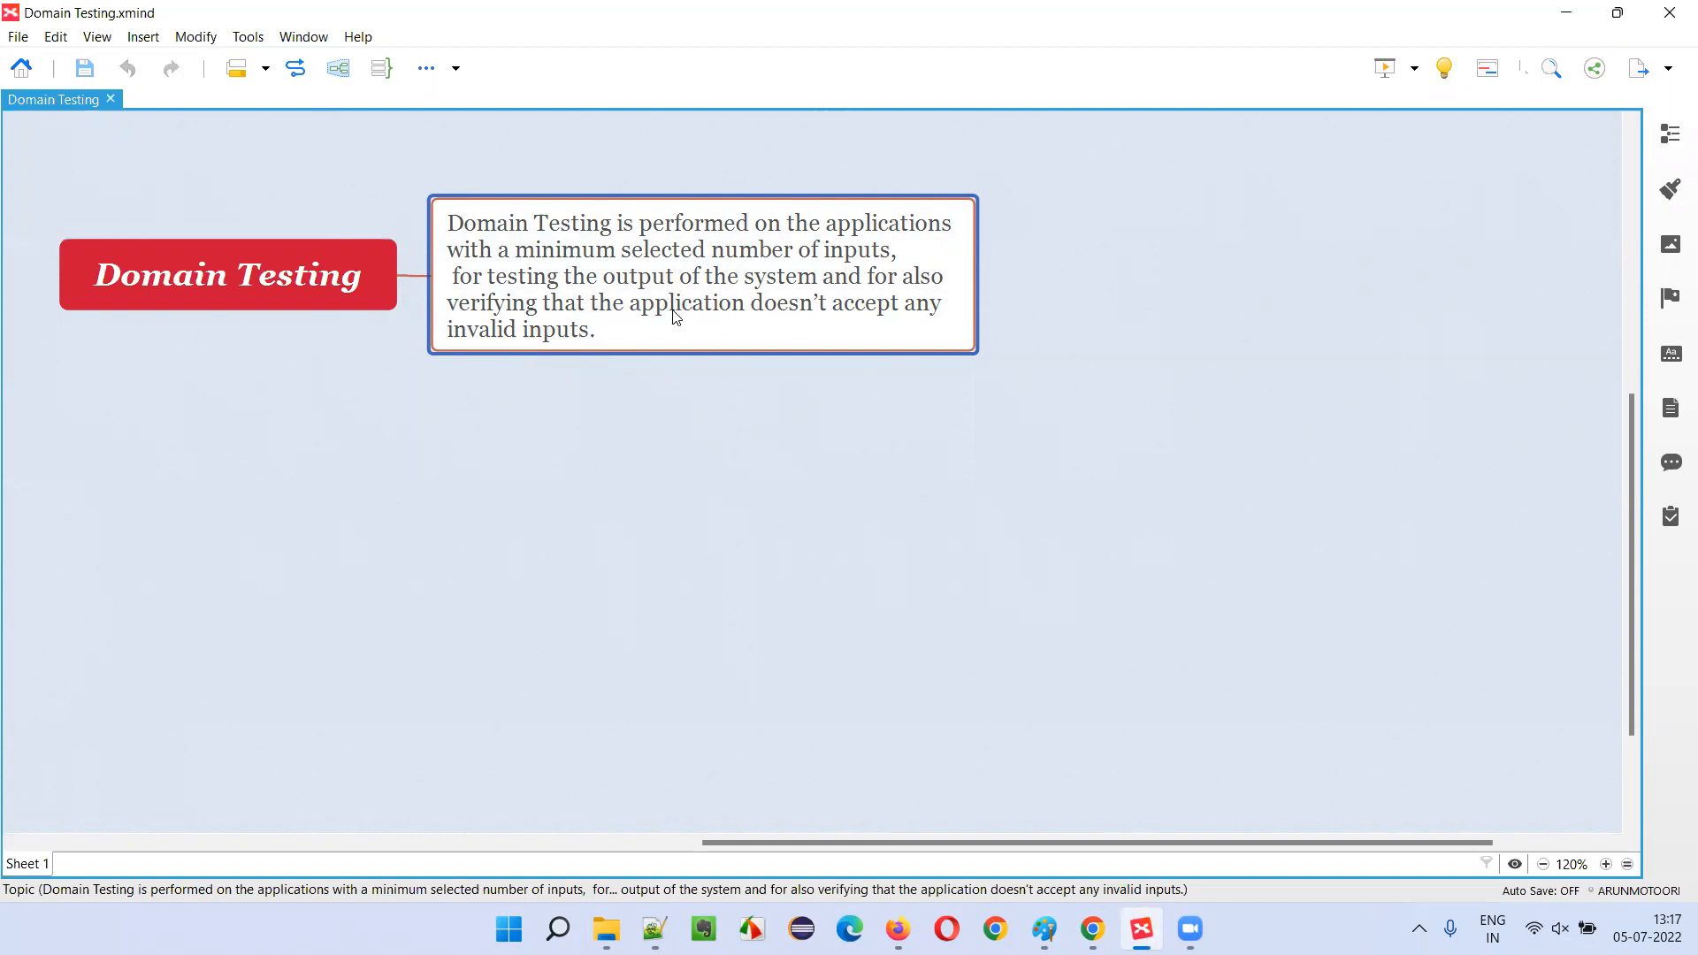
mouse_move(479, 442)
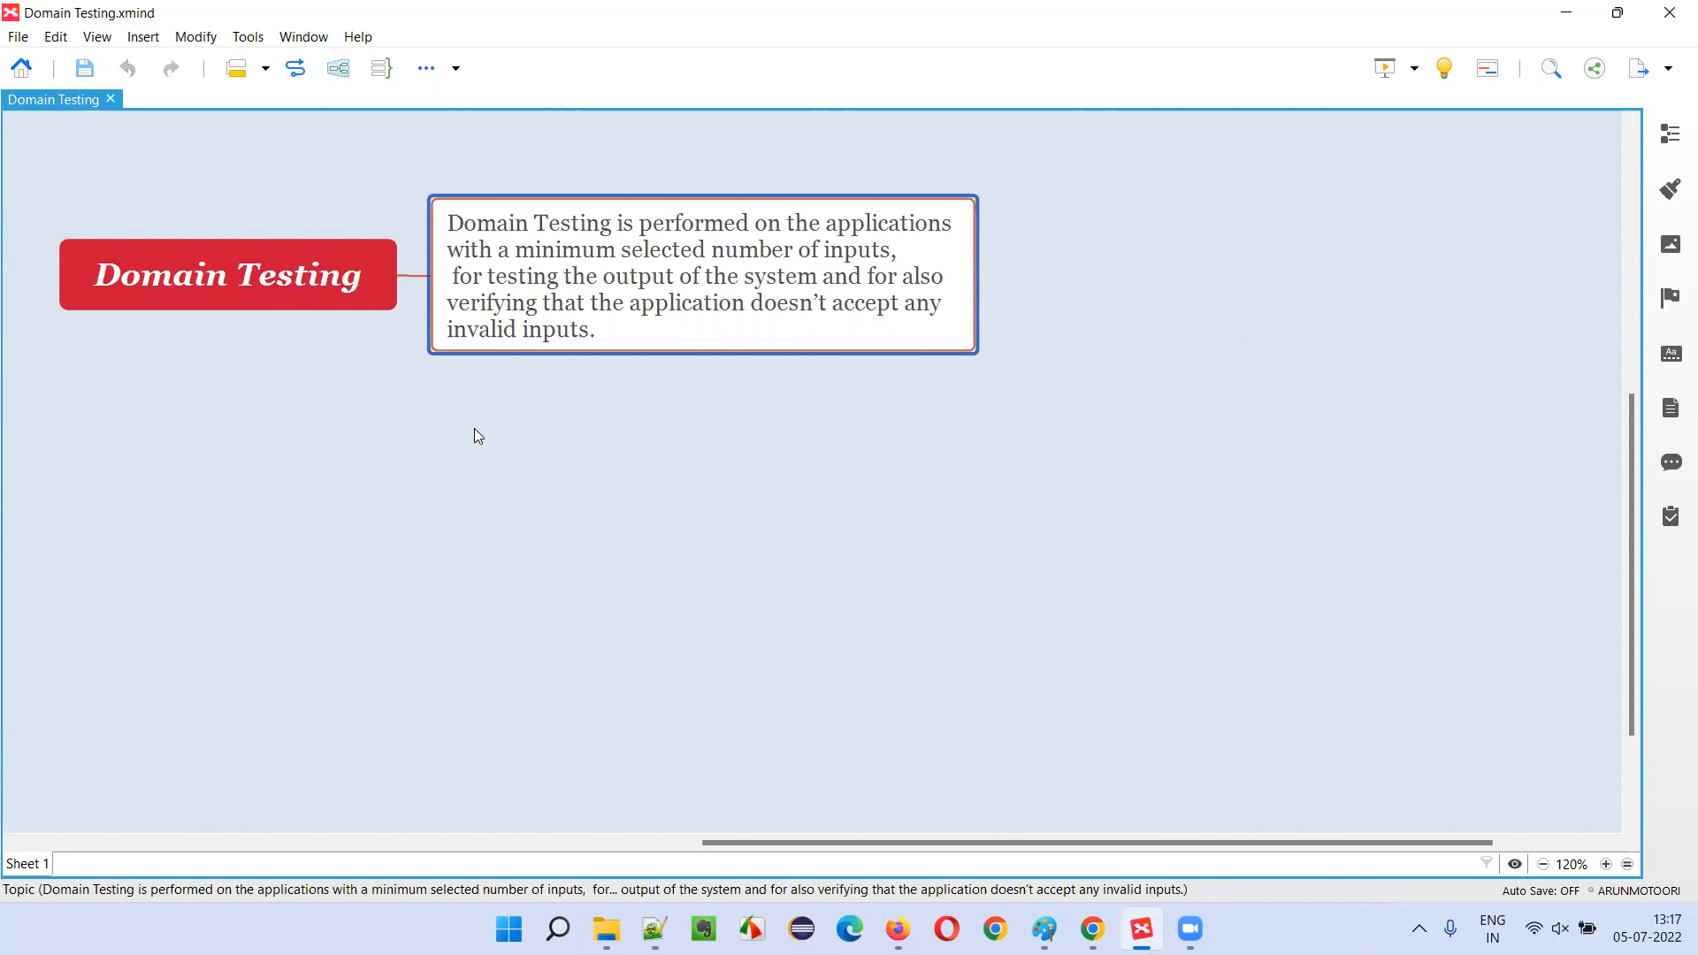
mouse_move(479, 442)
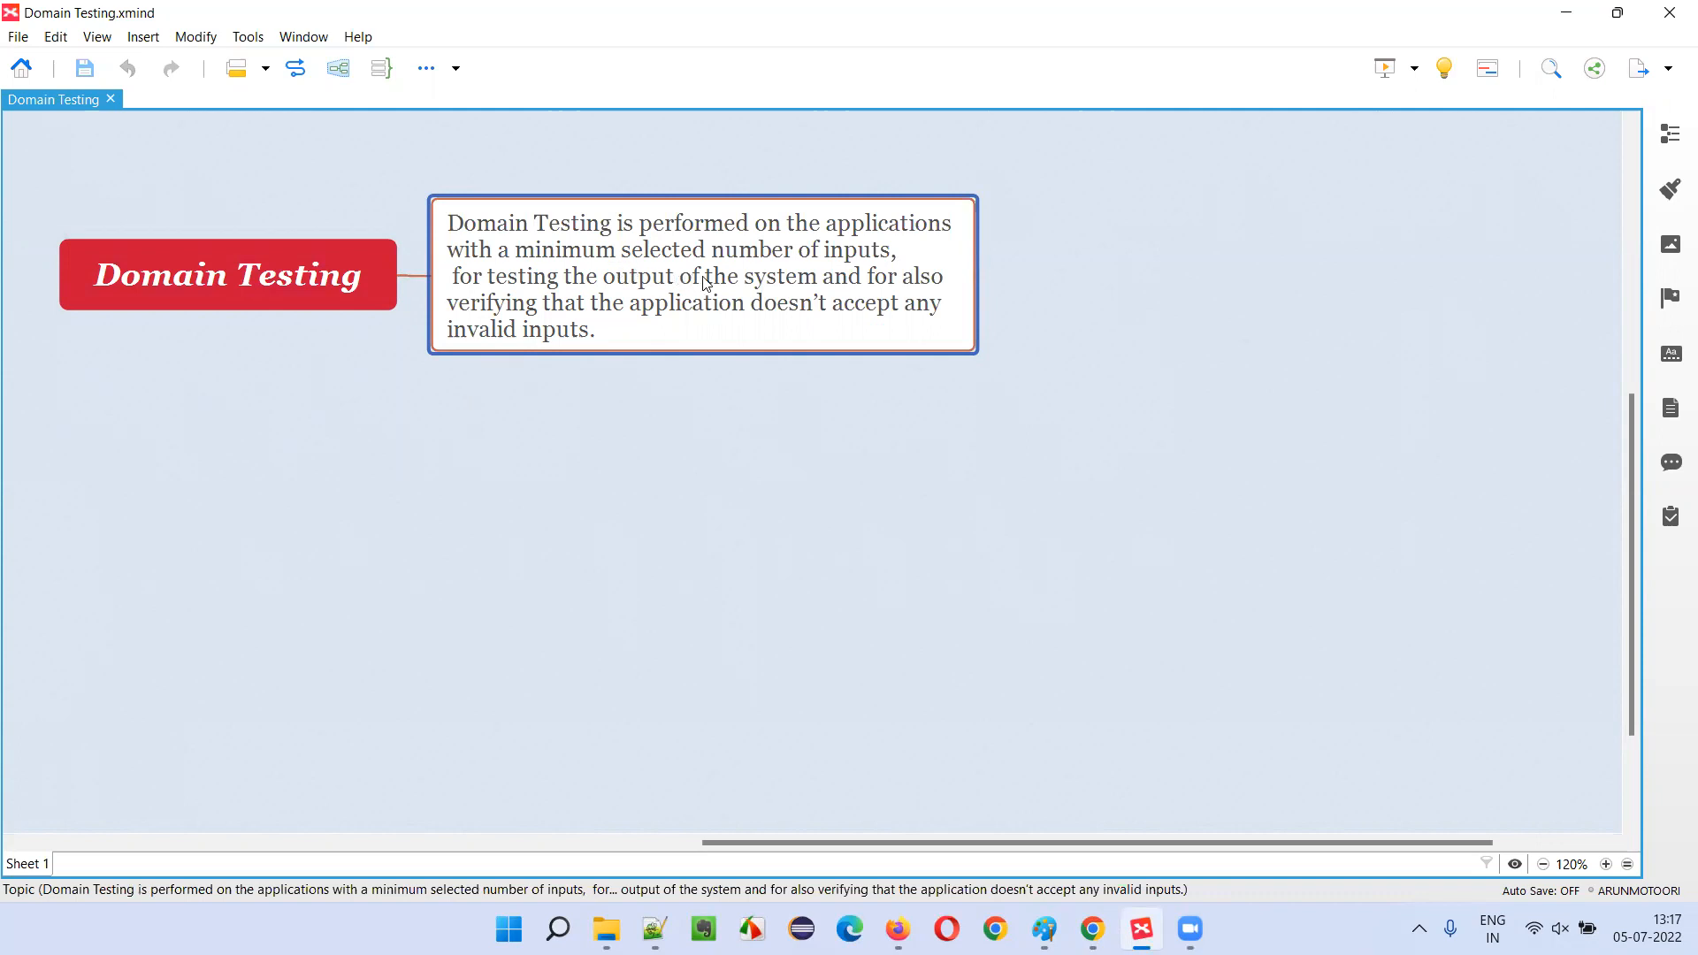
mouse_move(864, 274)
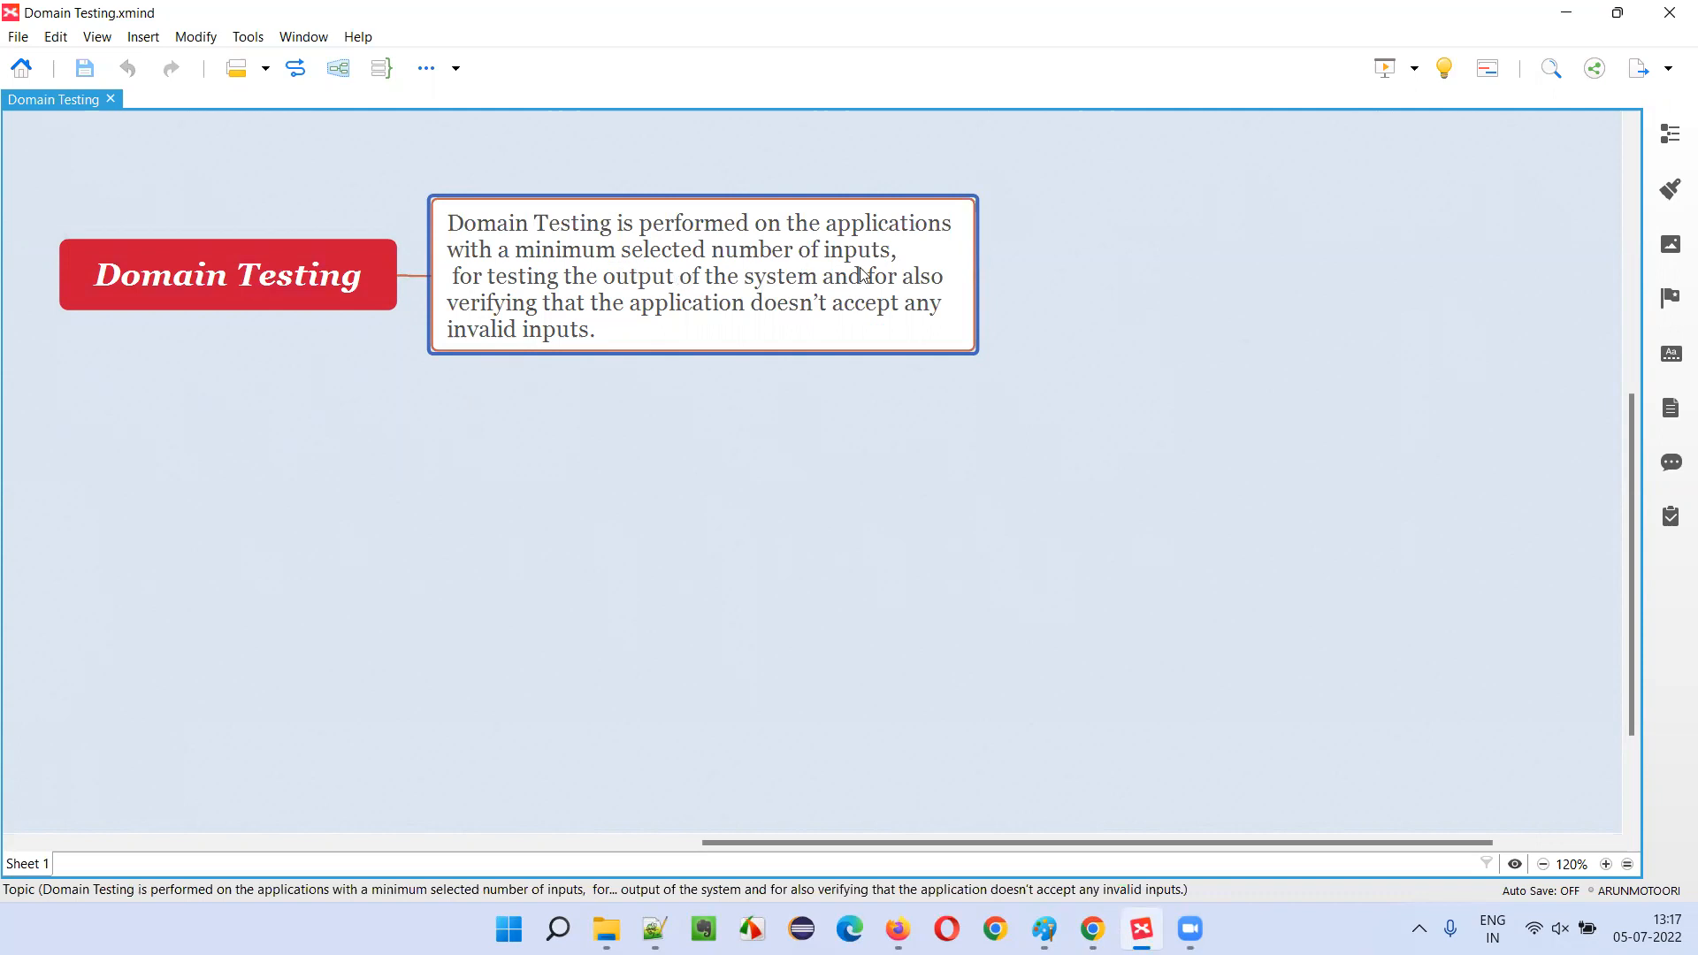
mouse_move(863, 292)
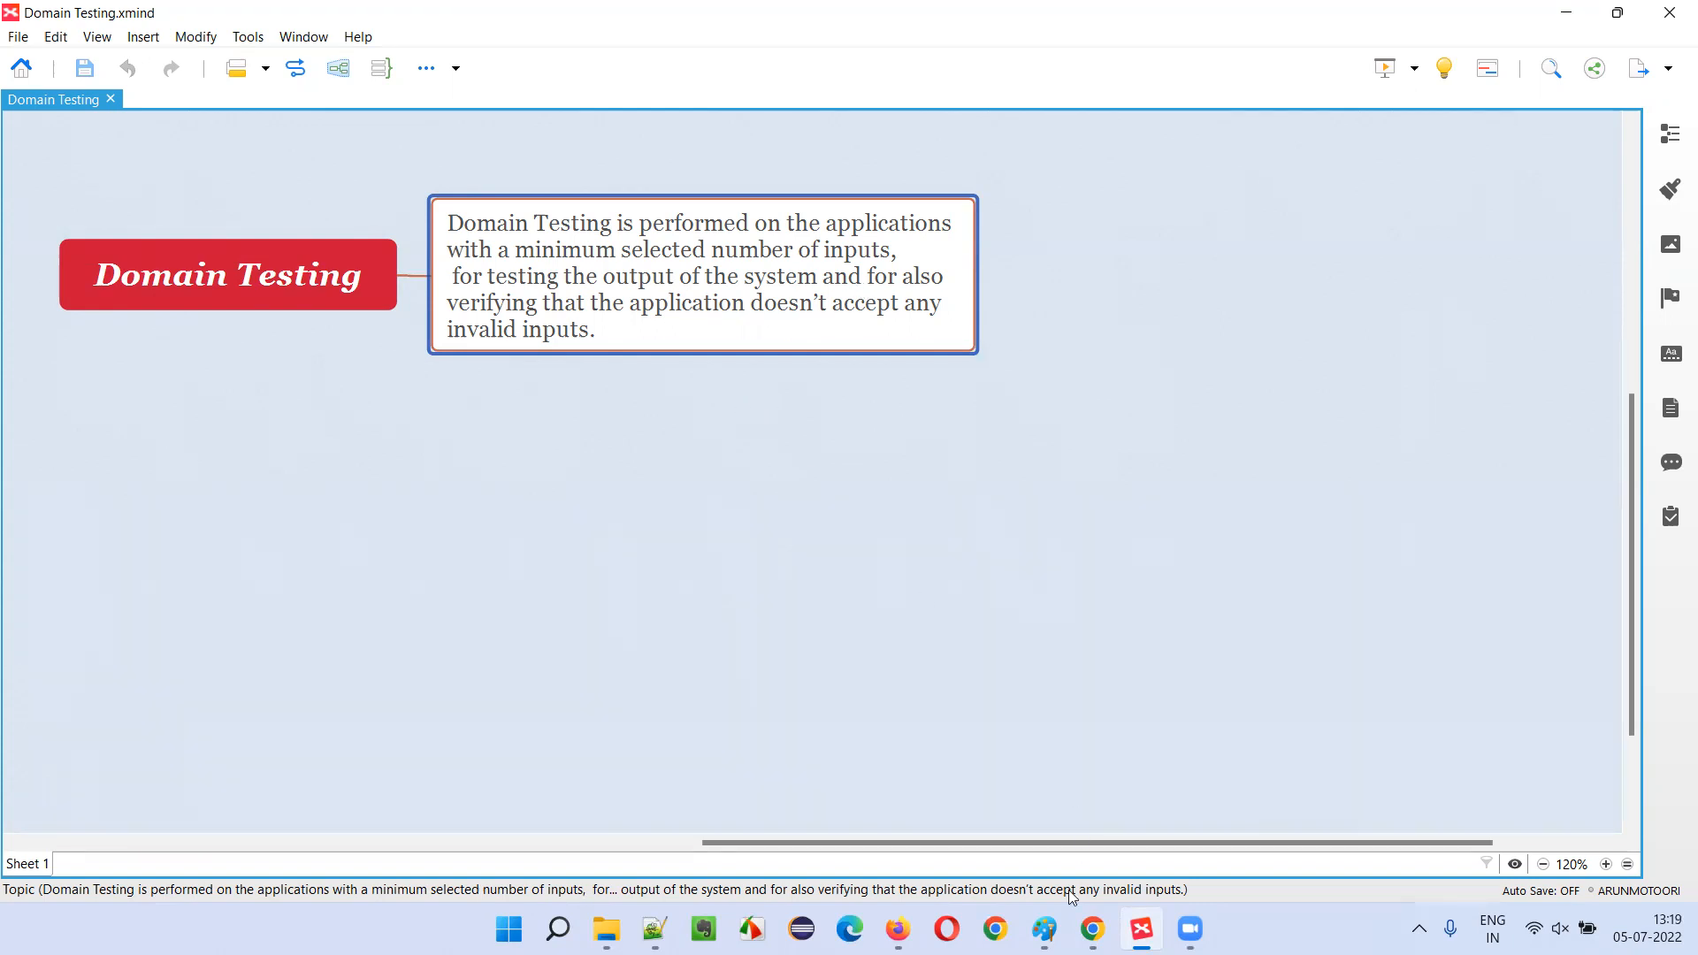
Step: Return to the shared Evernote note on Domain Testing in Chrome
left_click(1094, 954)
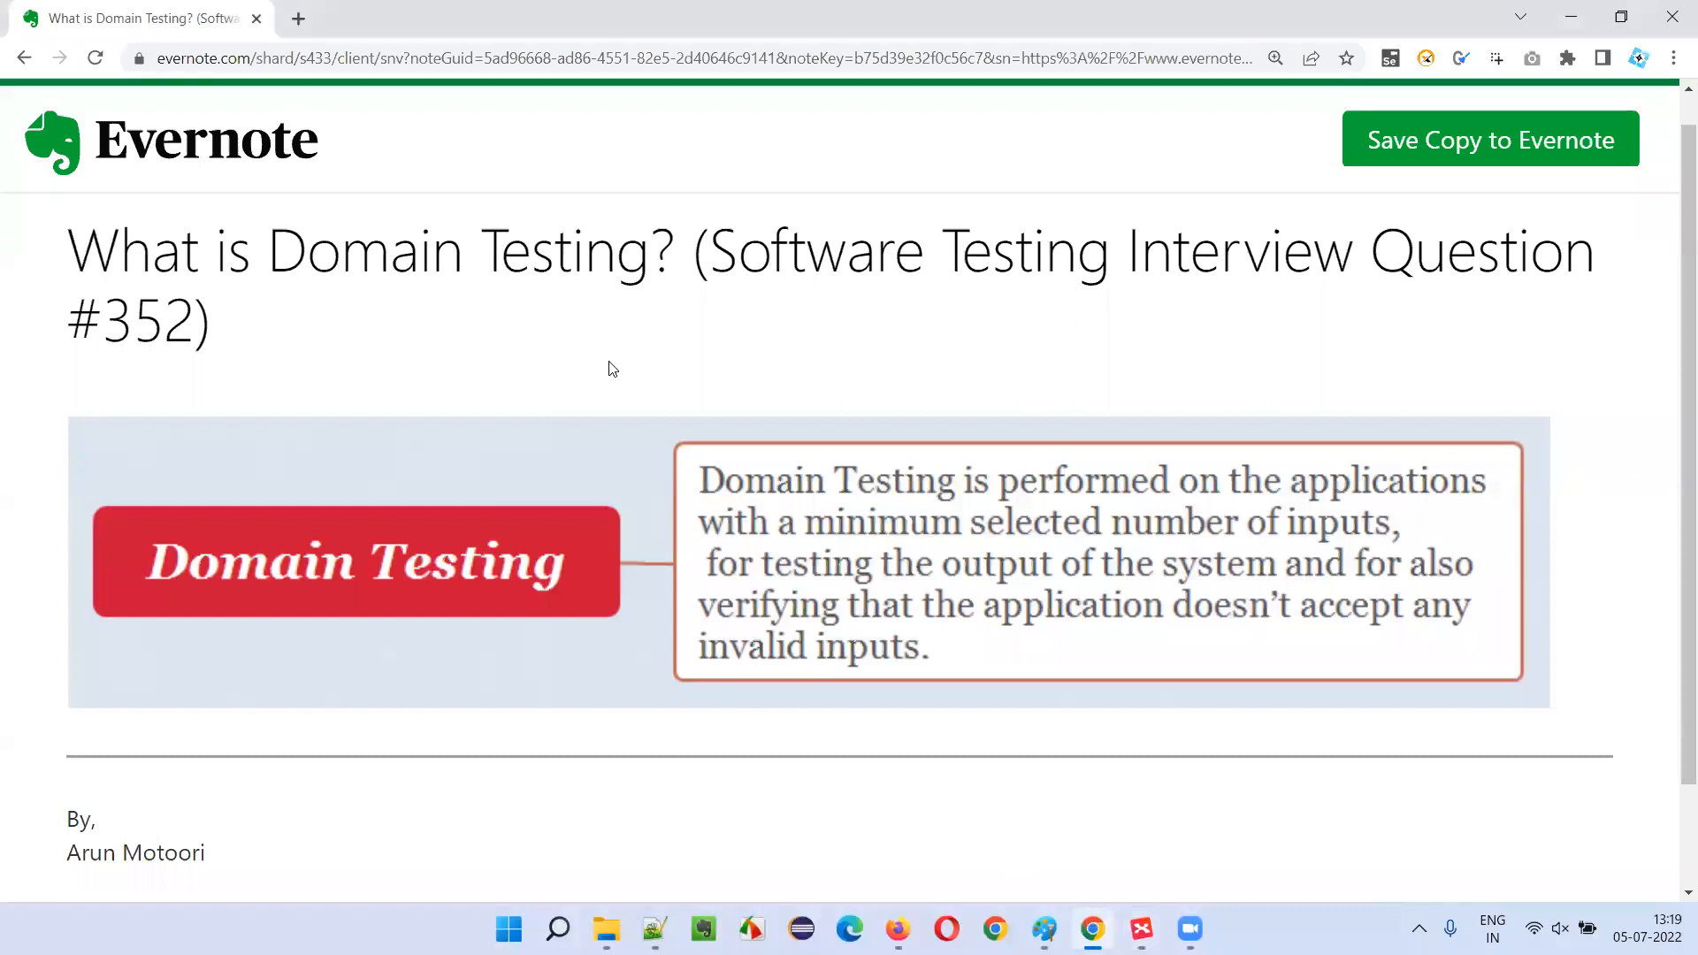
mouse_move(619, 361)
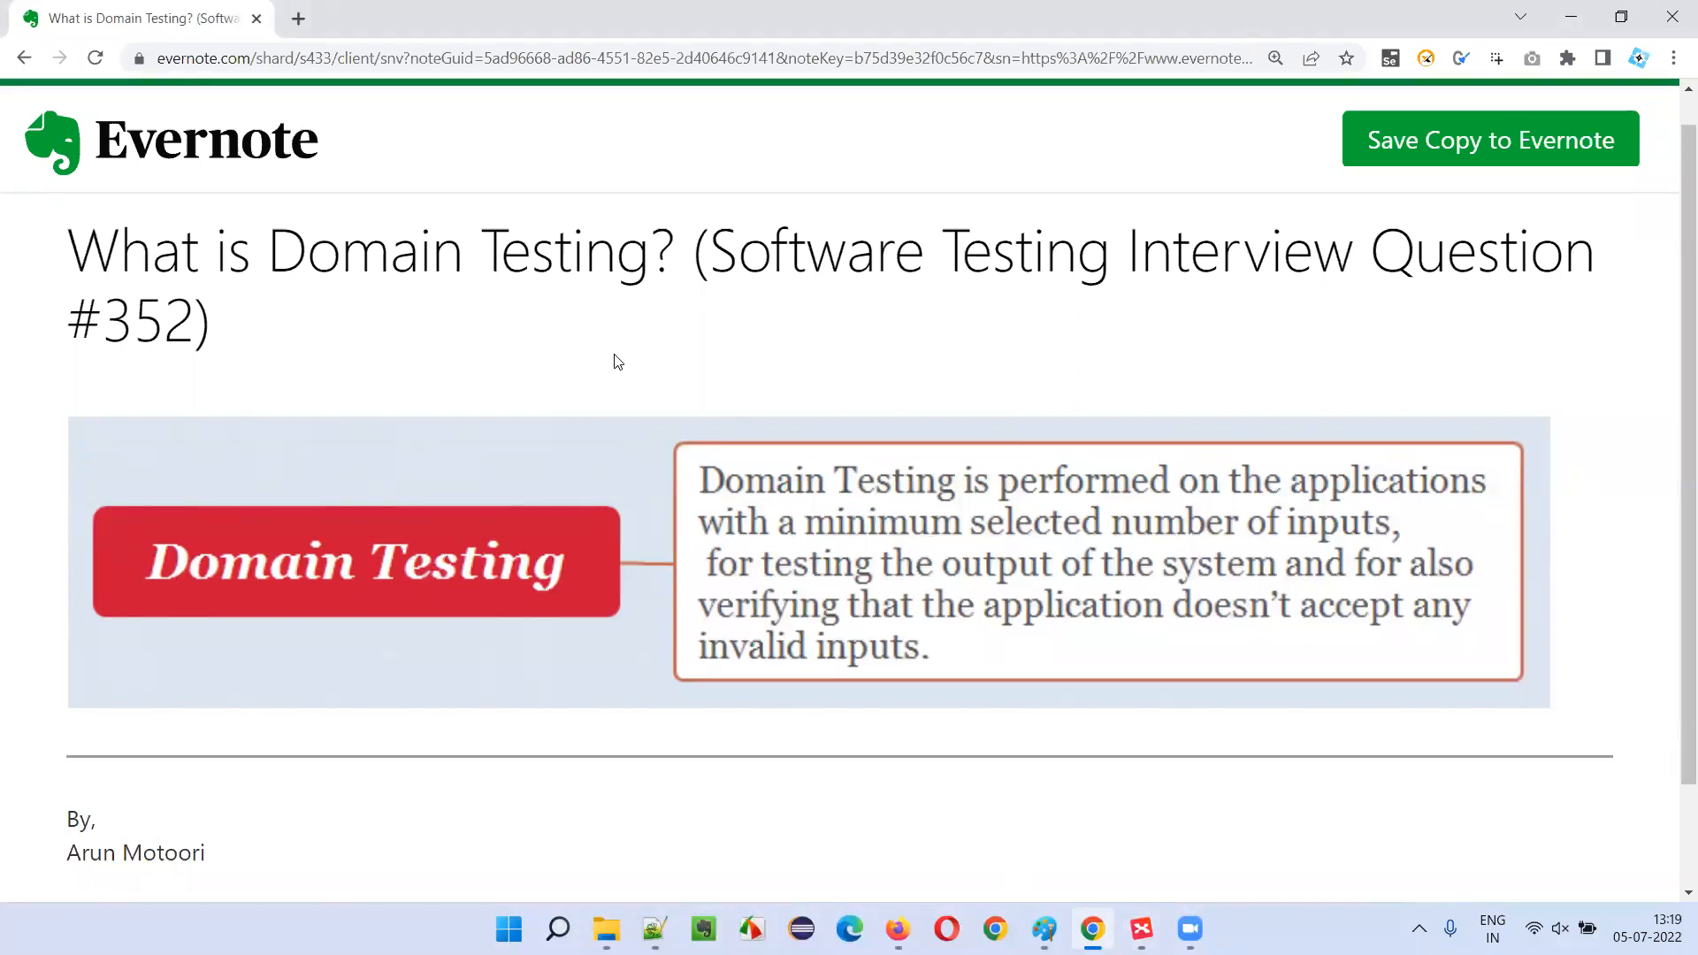
mouse_move(1390, 349)
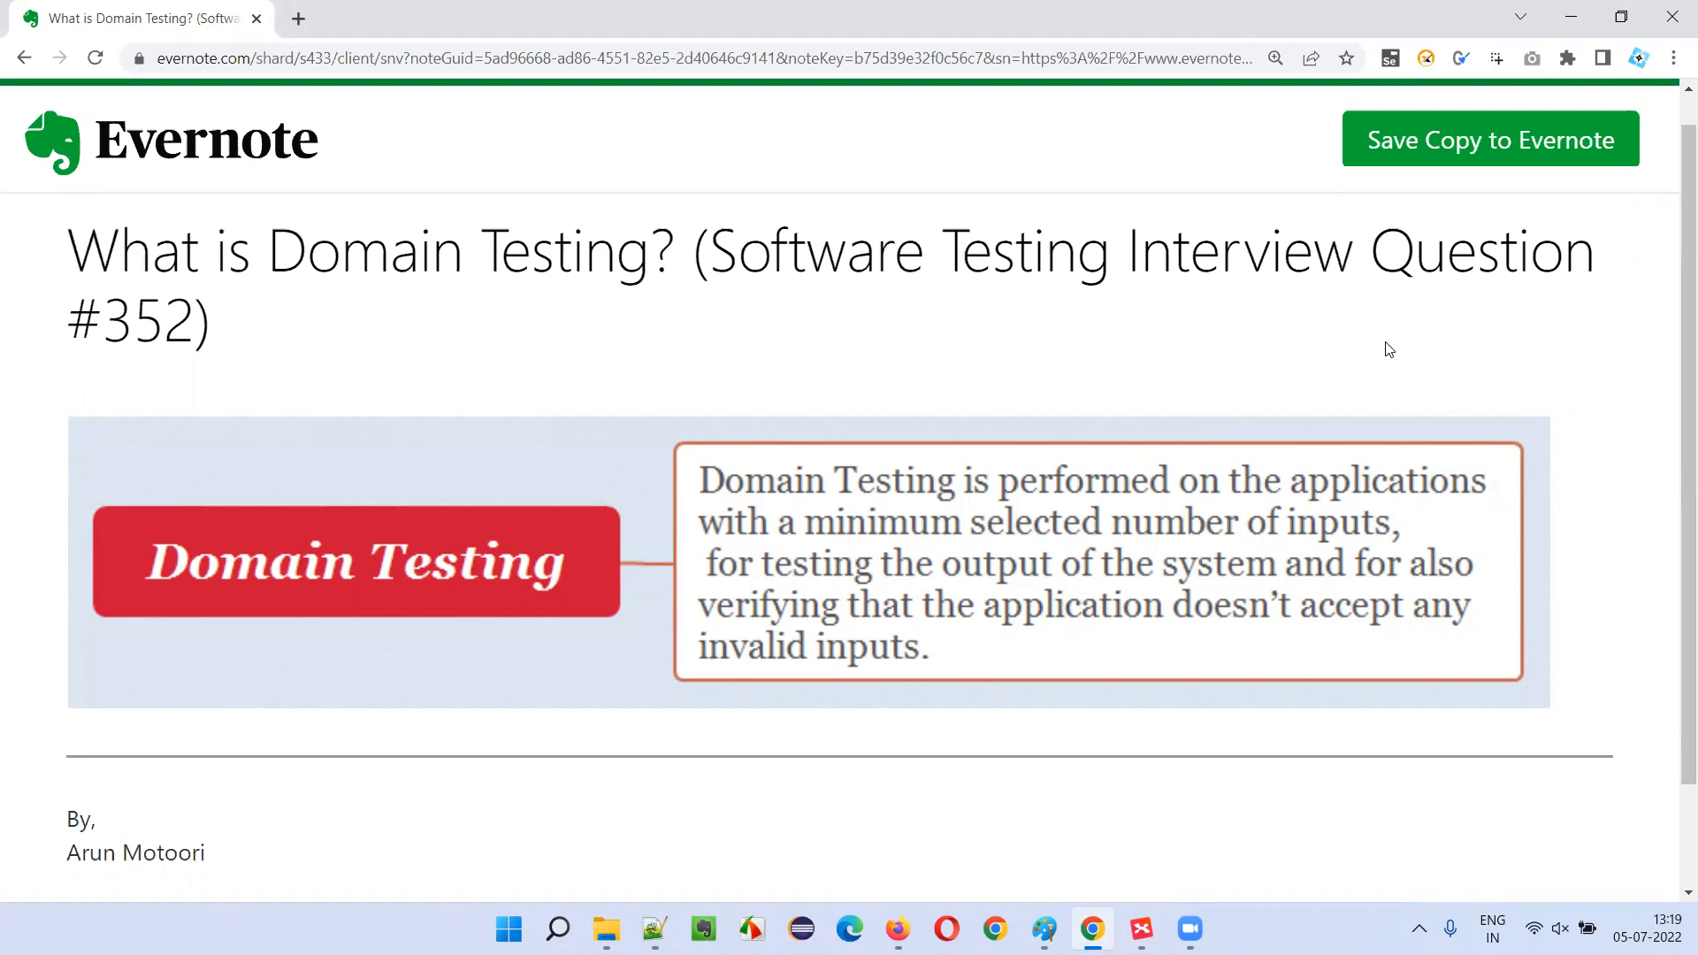